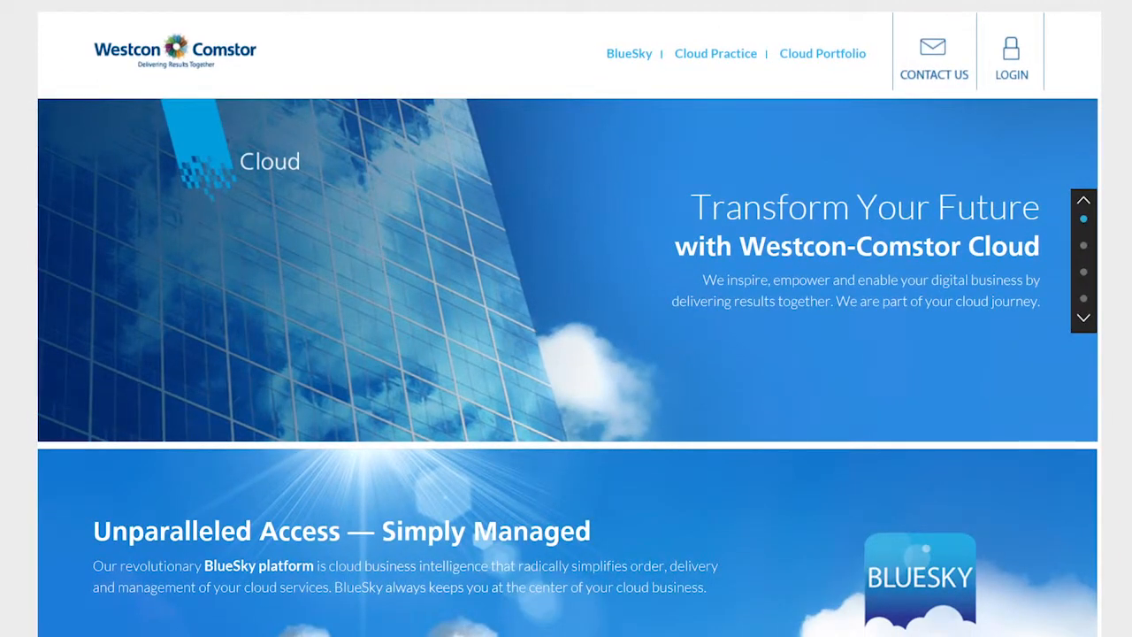
- Sign in with the email address and password to reach the Cloud Marketplace dashboard
{"action": "scroll", "scroll_direction": "down", "scroll_amount": 3}
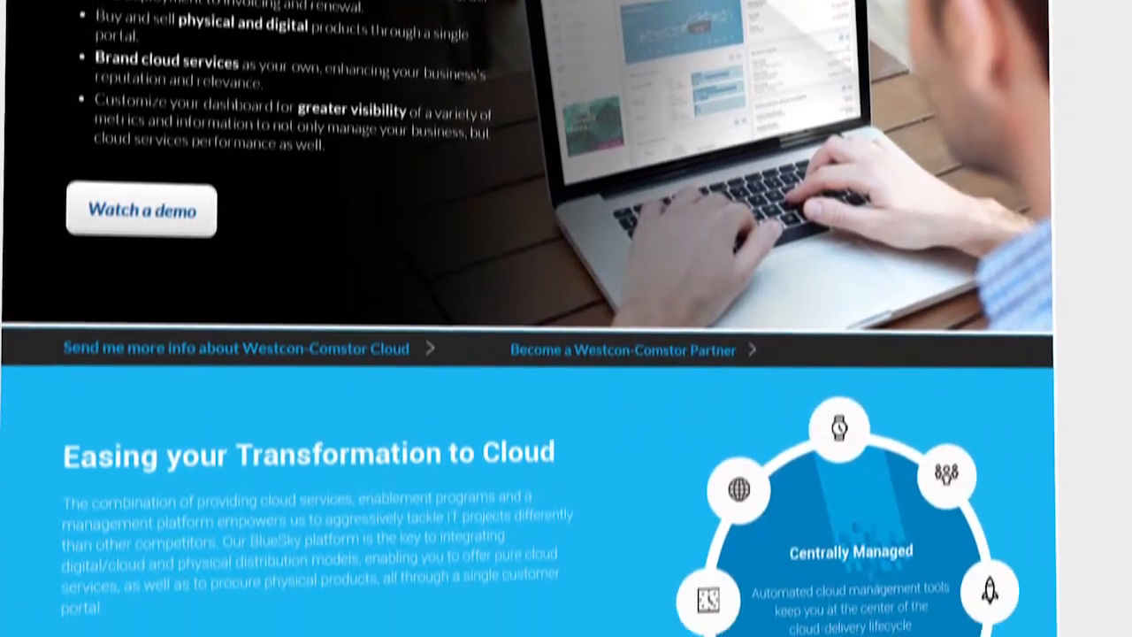
{"action": "scroll", "scroll_direction": "down", "scroll_amount": 3}
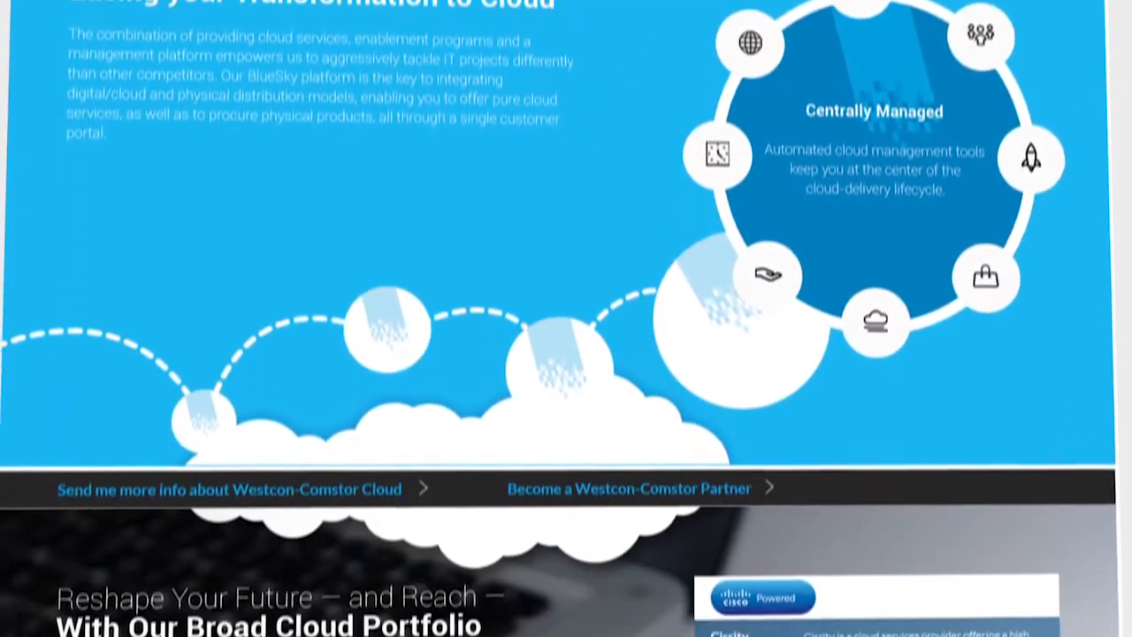
{"action": "scroll", "scroll_direction": "down", "scroll_amount": 3}
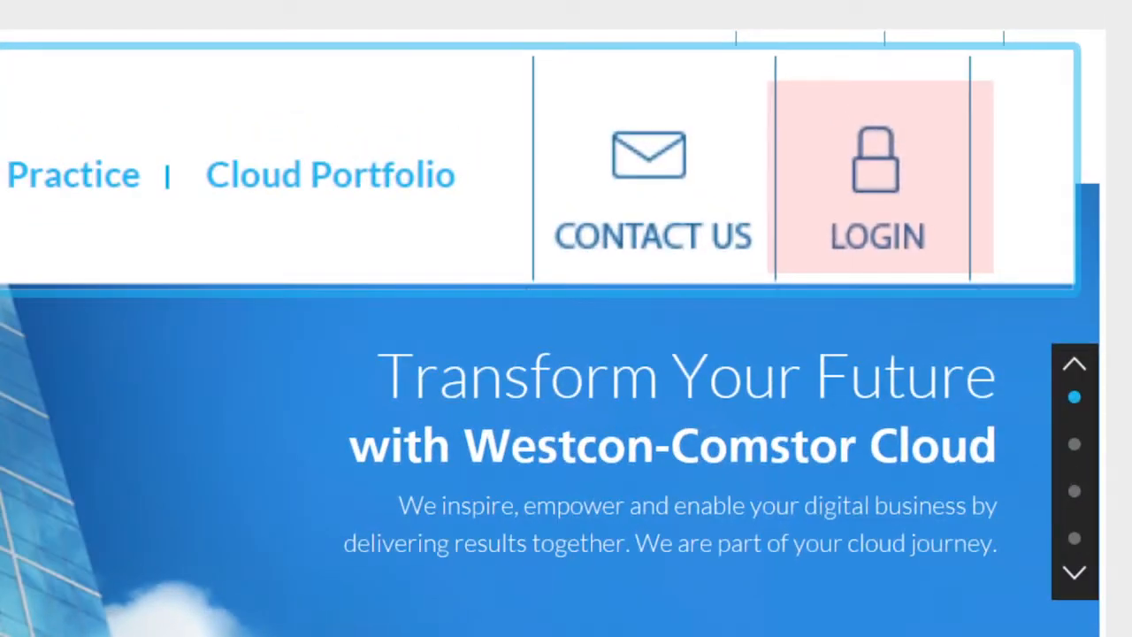
{"action": "left_click", "coordinate": [876, 168]}
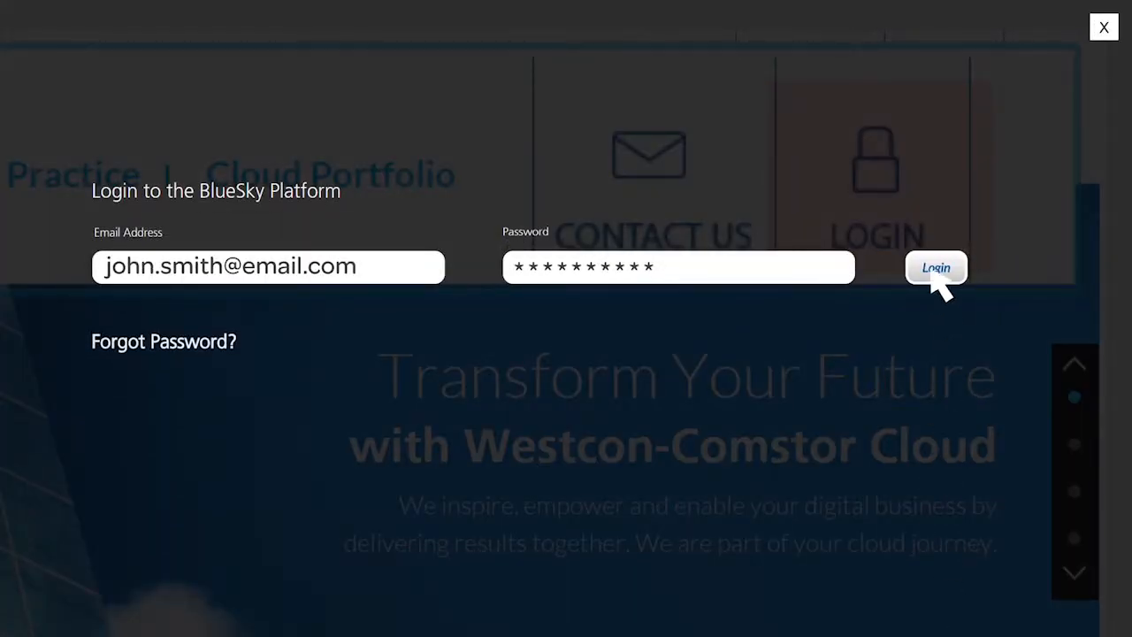
{"action": "left_click", "coordinate": [936, 268]}
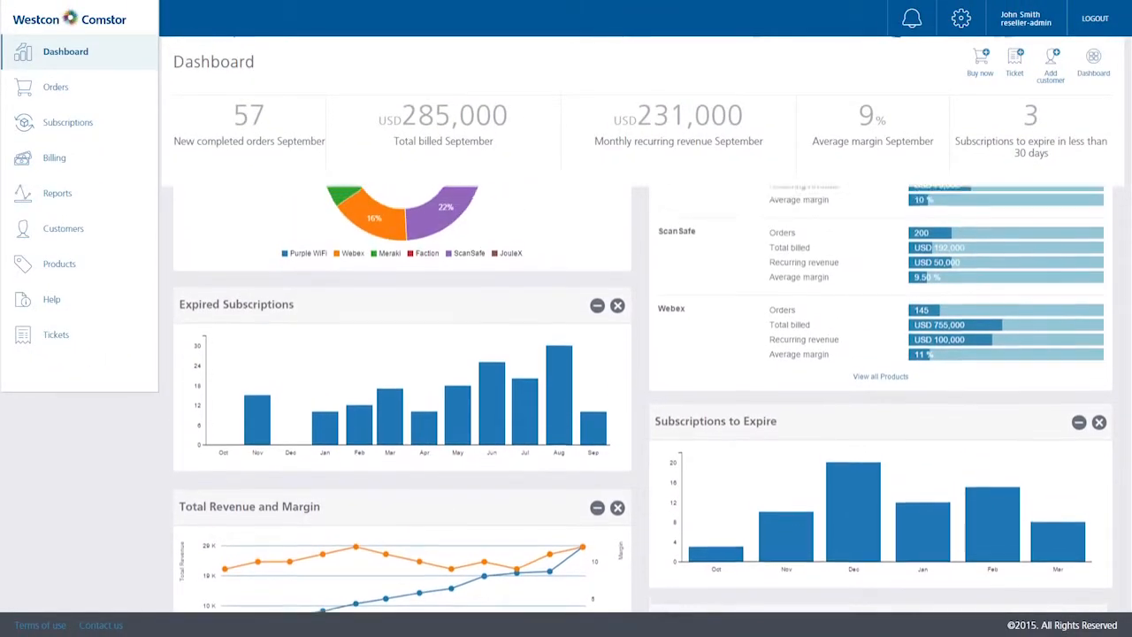
- Reach the Settings profile section via the top-bar gear icon
{"action": "scroll", "scroll_direction": "down", "scroll_amount": 3}
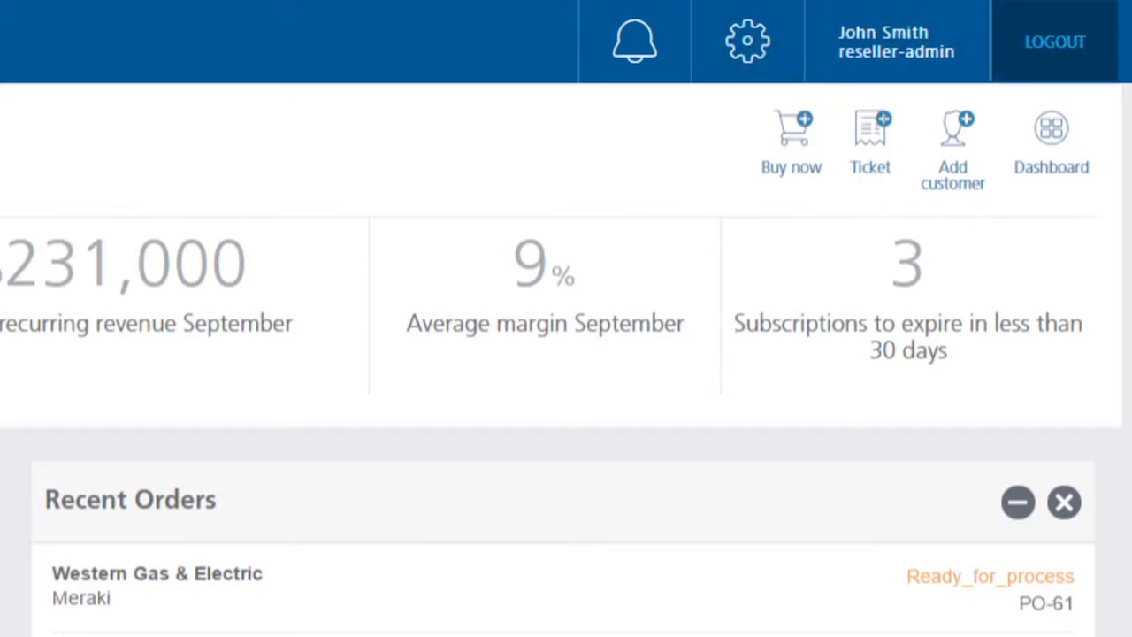
{"action": "left_click", "coordinate": [747, 41]}
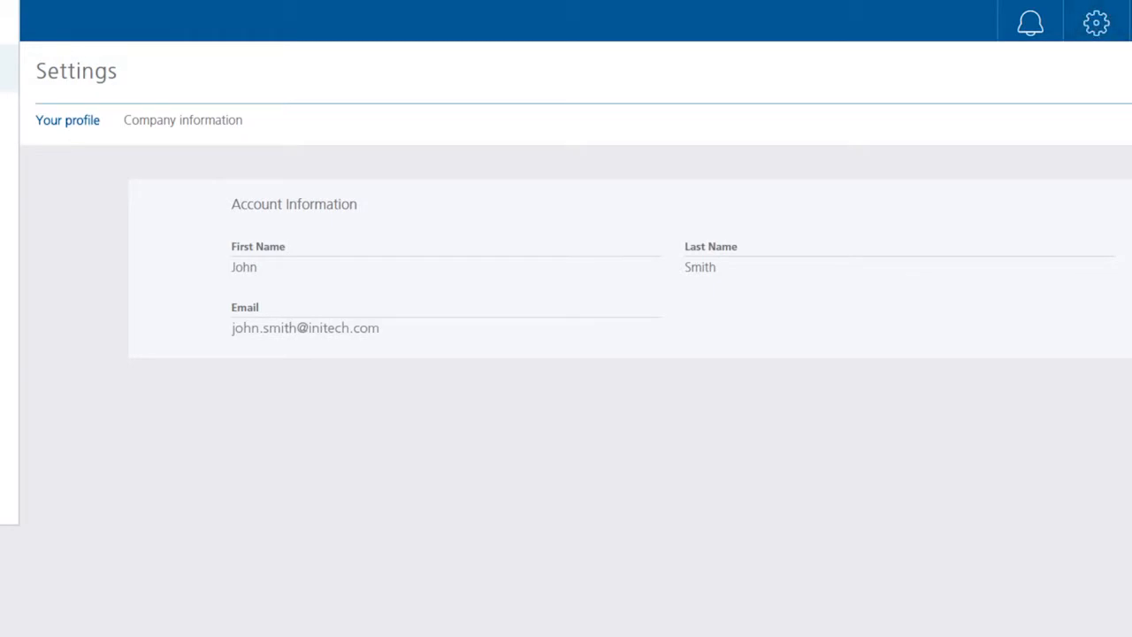
- Review the Company information address and phone details, then return to the dashboard
{"action": "left_click", "coordinate": [182, 119]}
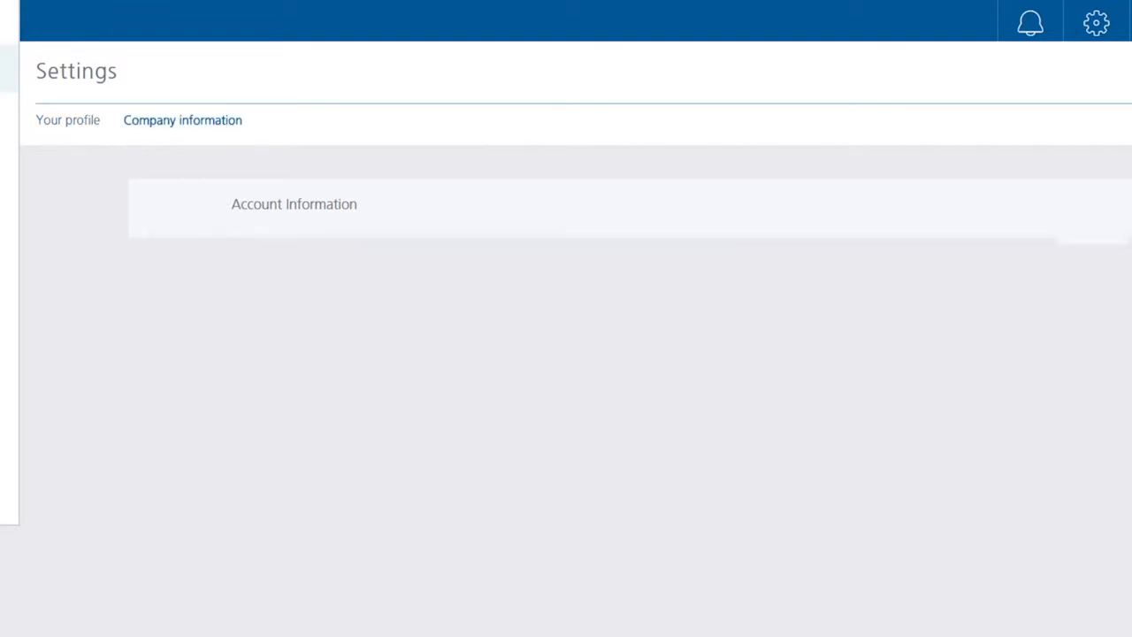
{"action": "left_click", "coordinate": [183, 120]}
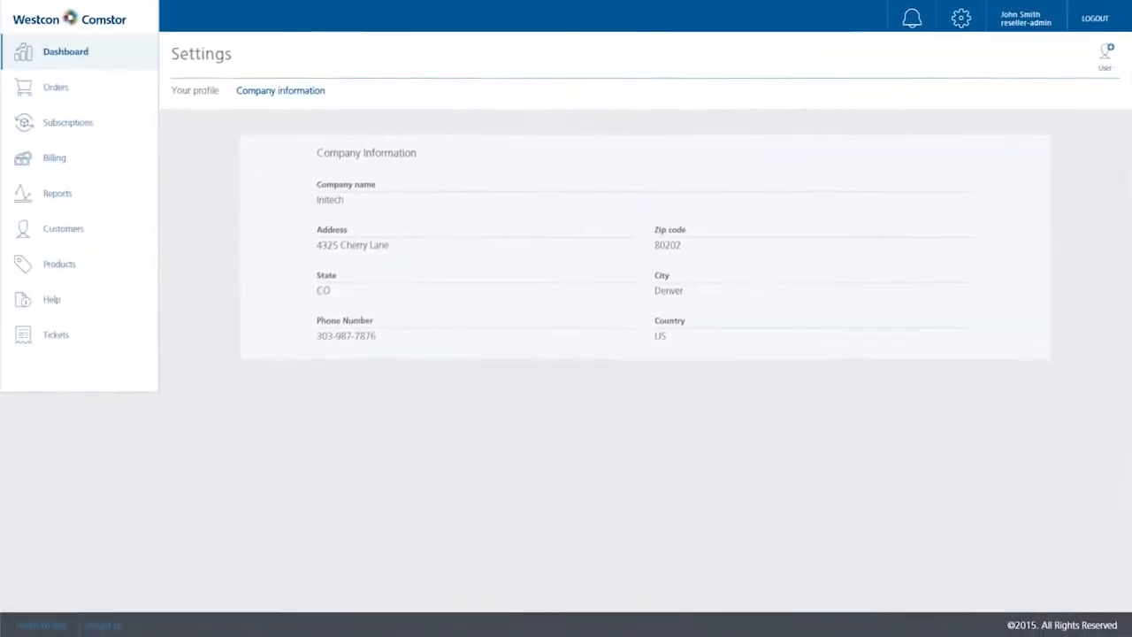
{"action": "left_click", "coordinate": [65, 51]}
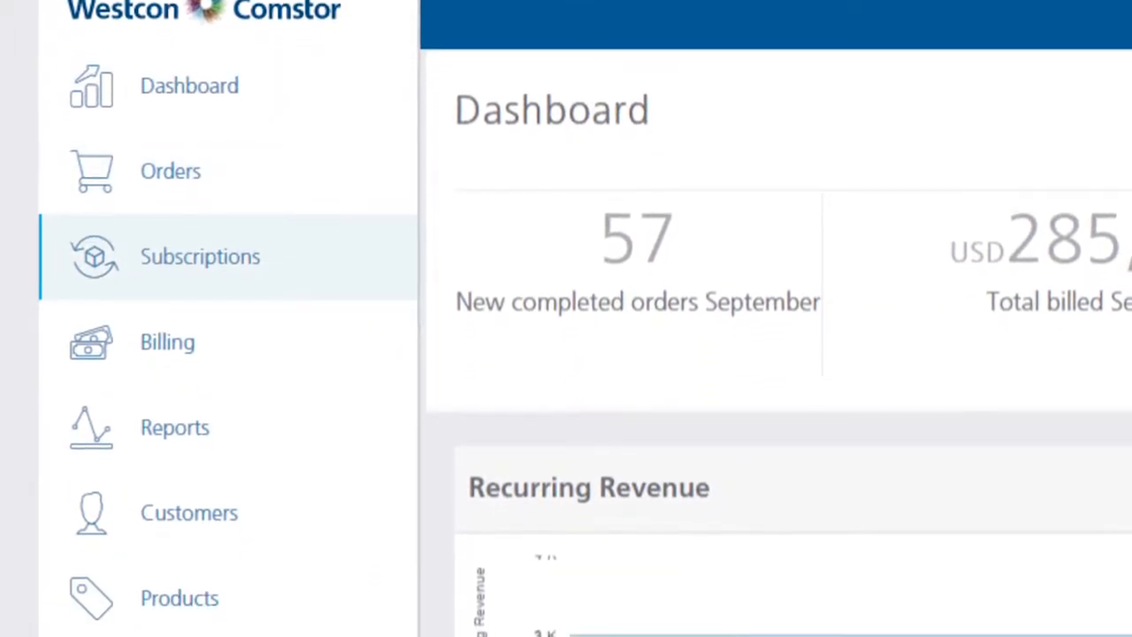
{"action": "scroll", "scroll_direction": "down", "scroll_amount": 3}
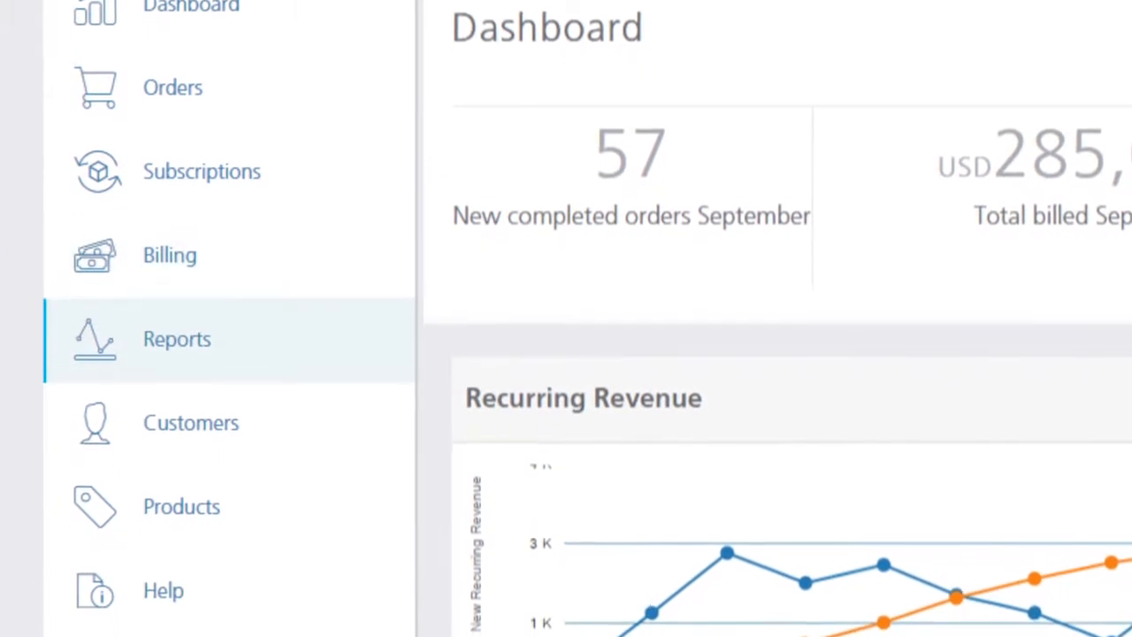
{"action": "scroll", "scroll_direction": "down", "scroll_amount": 3}
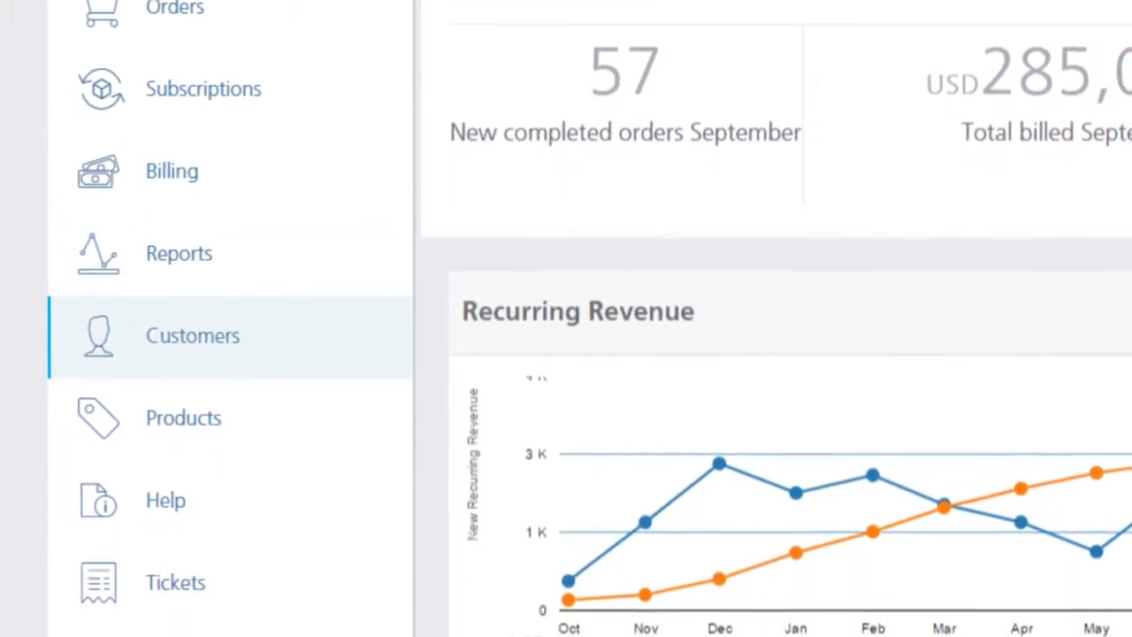
{"action": "scroll", "scroll_direction": "down", "scroll_amount": 3}
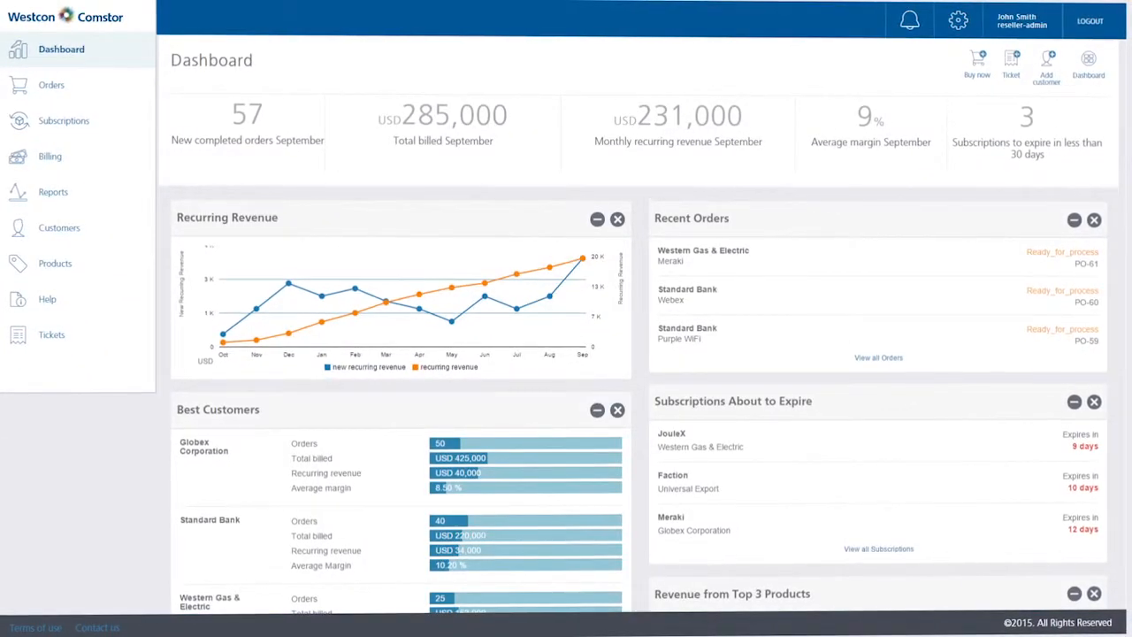
{"action": "scroll", "scroll_direction": "down", "scroll_amount": 3}
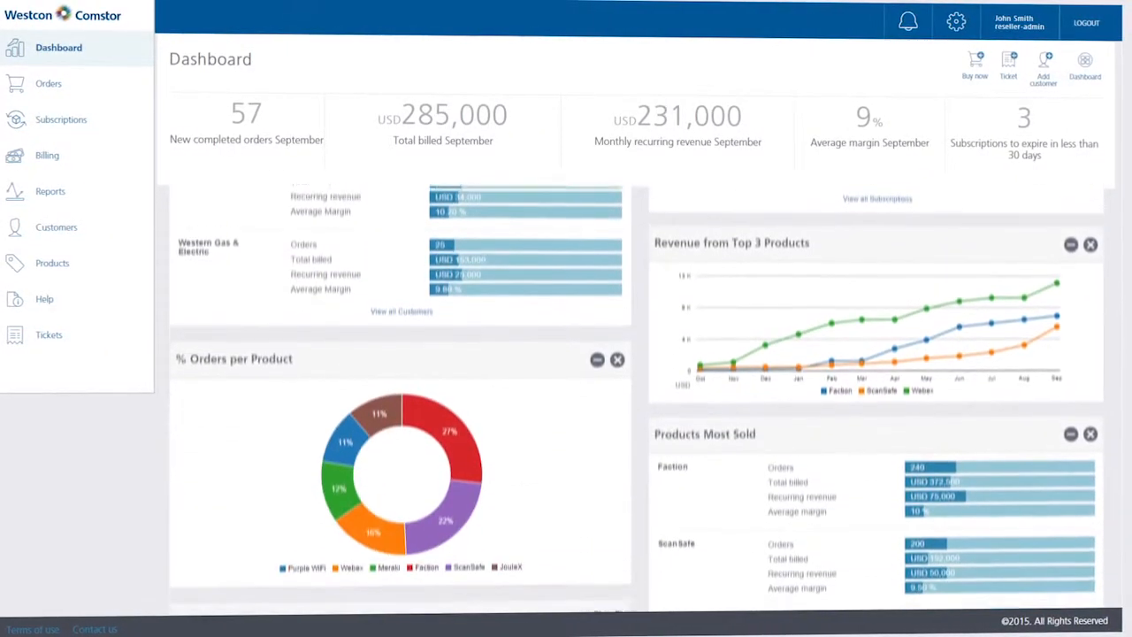
{"action": "scroll", "scroll_direction": "down", "scroll_amount": 3}
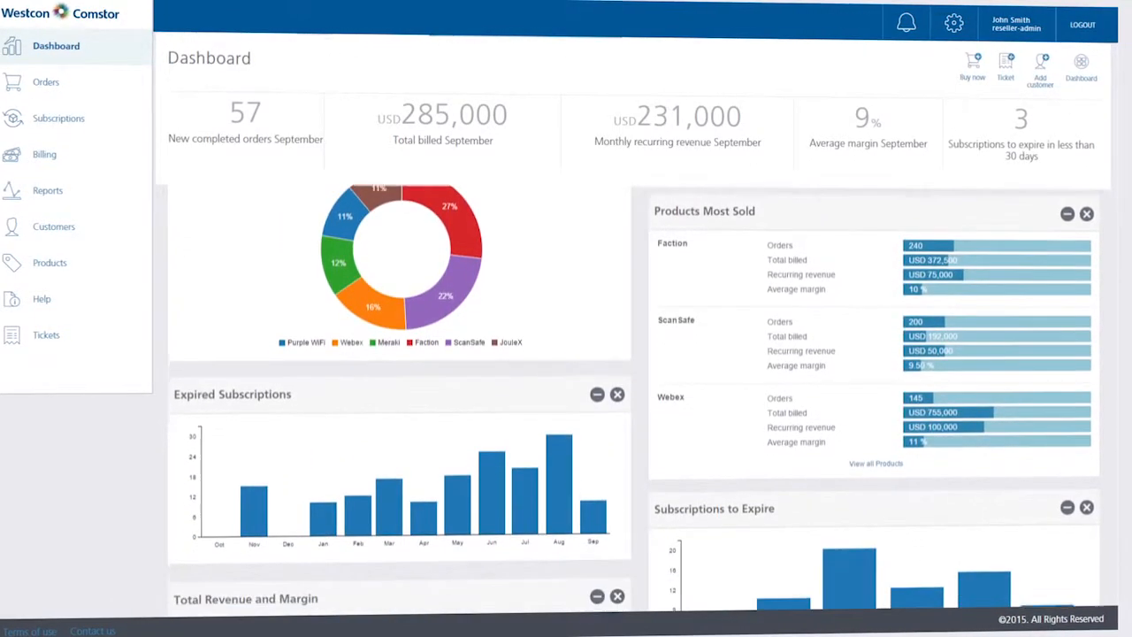
{"action": "scroll", "scroll_direction": "down", "scroll_amount": 3}
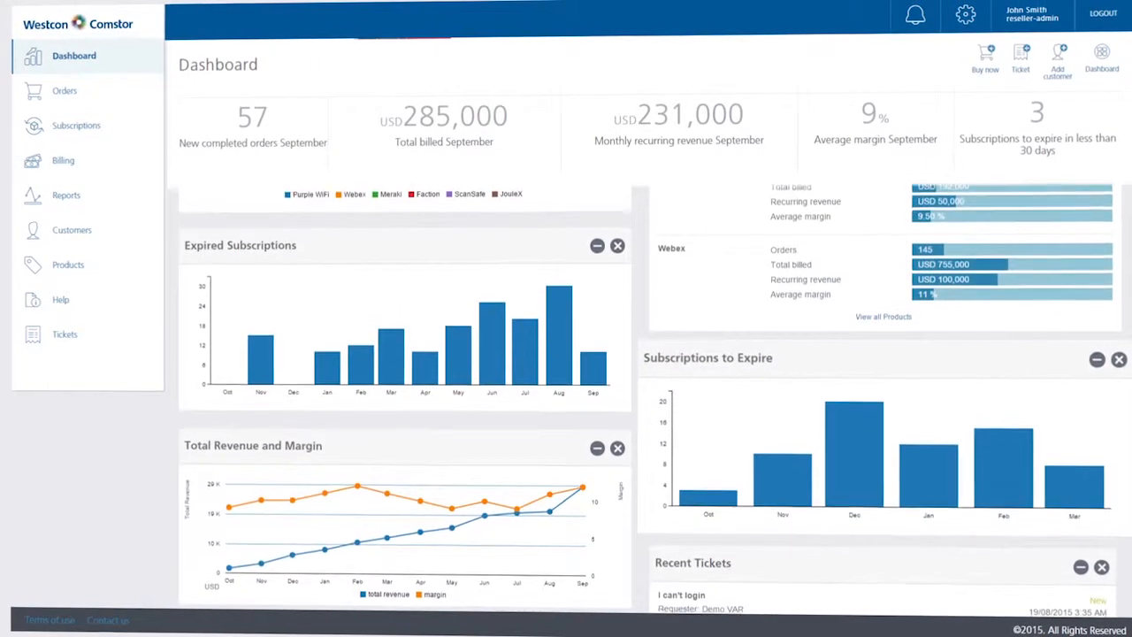
{"action": "scroll", "scroll_direction": "down", "scroll_amount": 3}
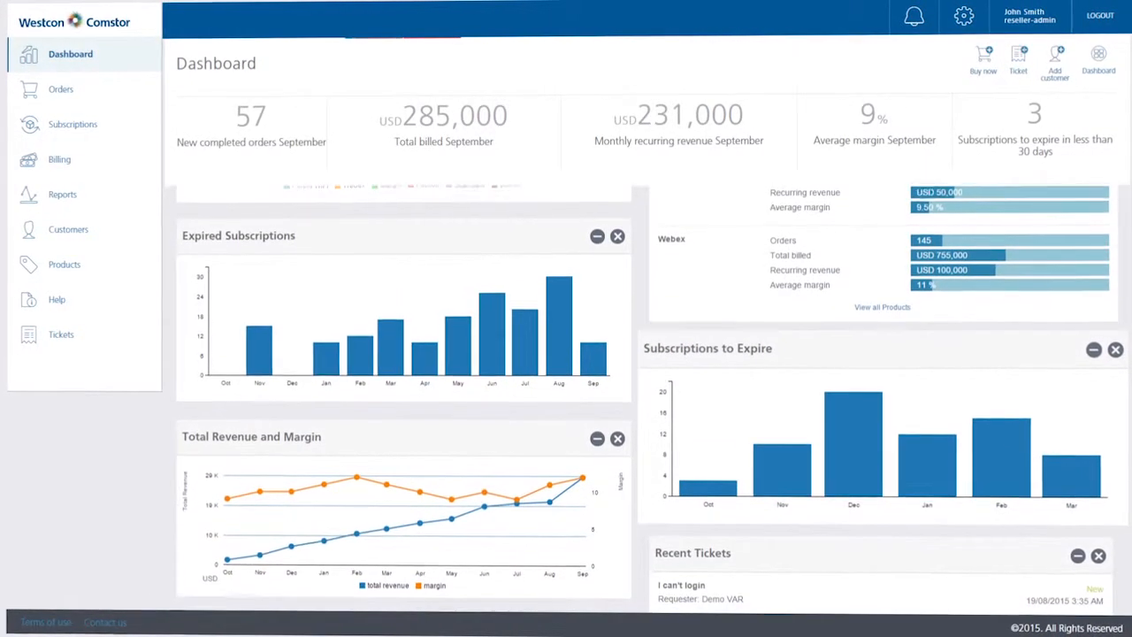
{"action": "scroll", "scroll_direction": "down", "scroll_amount": 3}
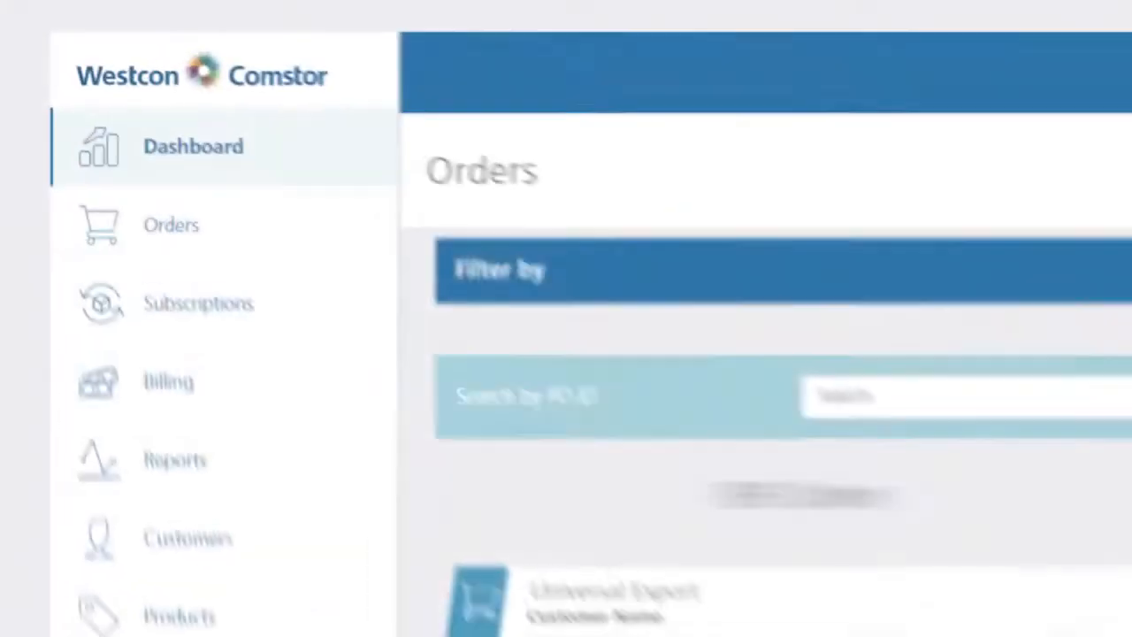
- Browse the Orders list and view the details of order PO-191
{"action": "left_click", "coordinate": [181, 225]}
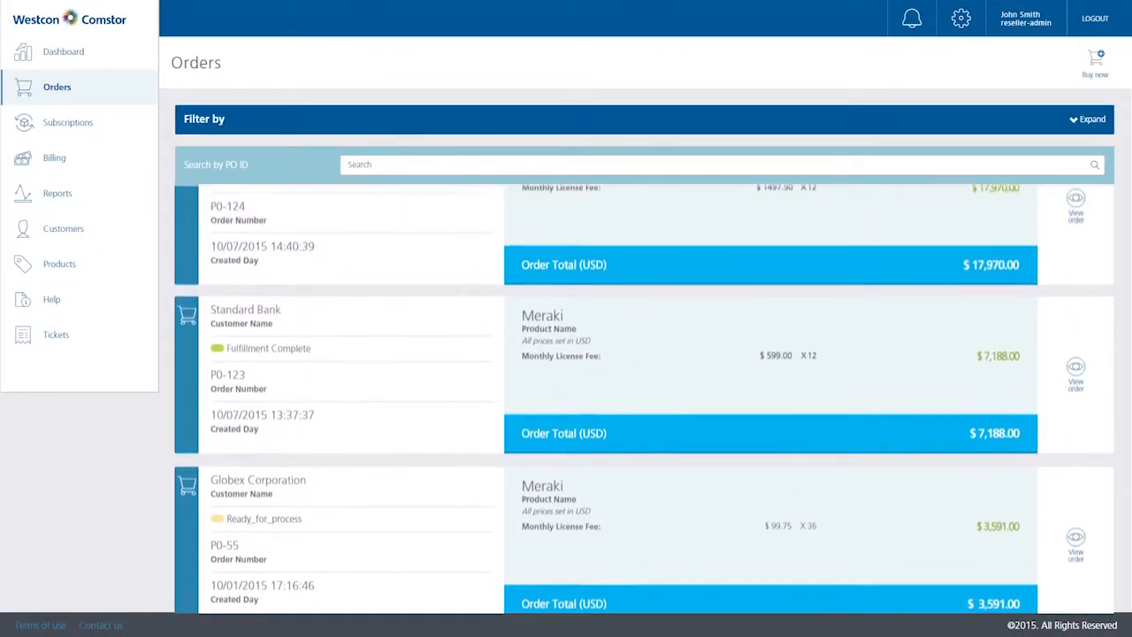
{"action": "scroll", "scroll_direction": "down", "scroll_amount": 3}
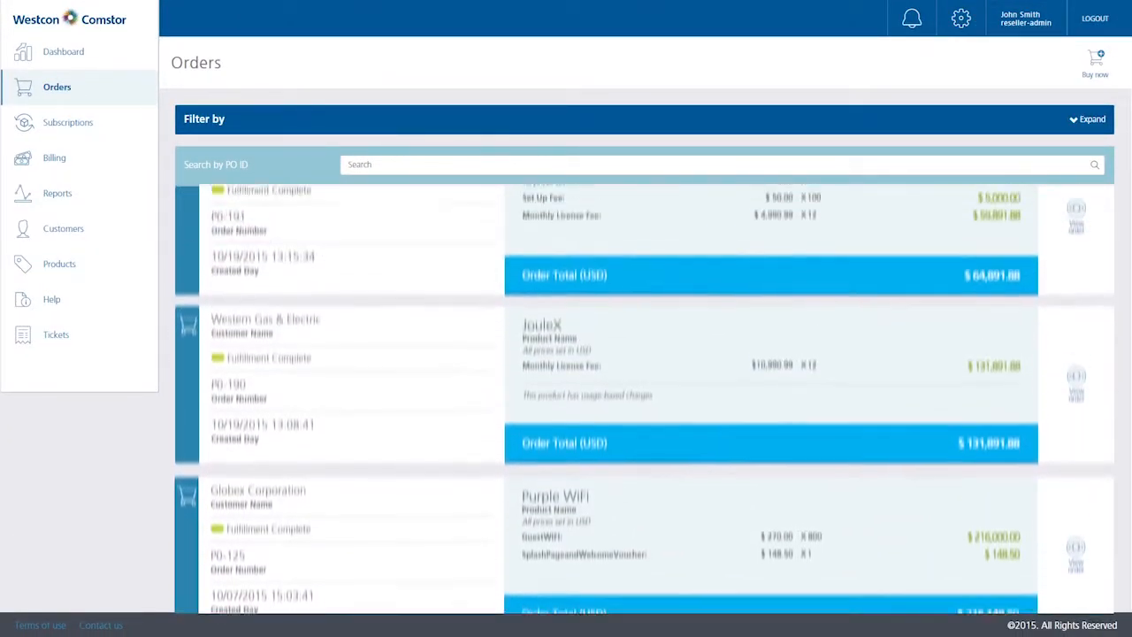
{"action": "left_click", "coordinate": [1089, 118]}
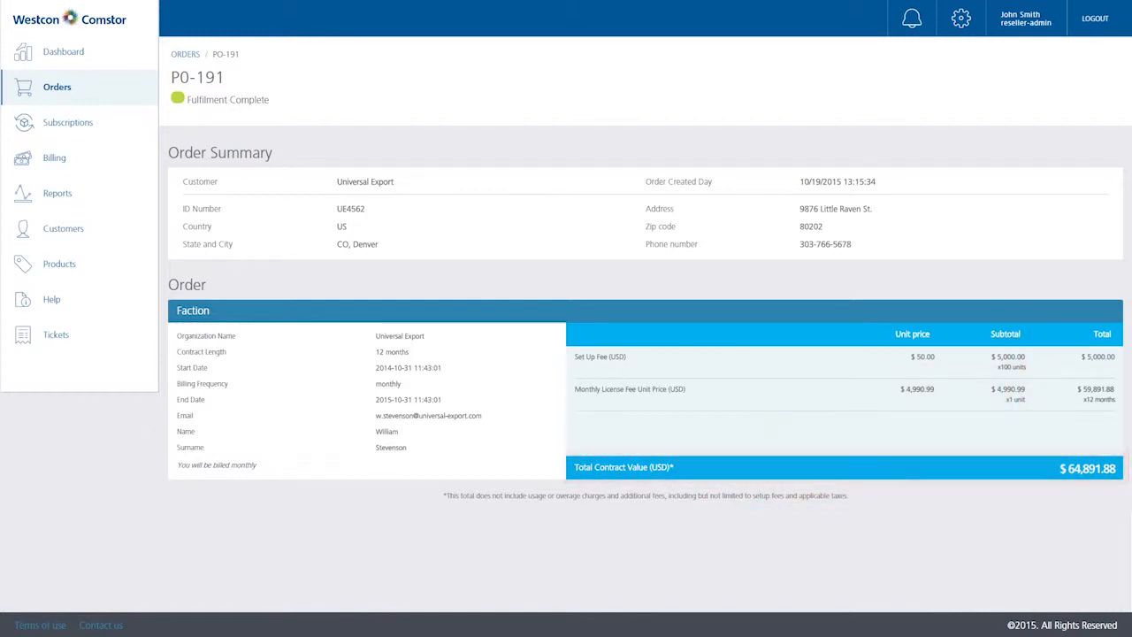
- Show the Globex Corporation customer summary, then the Products catalog of 15 products
{"action": "left_click", "coordinate": [63, 228]}
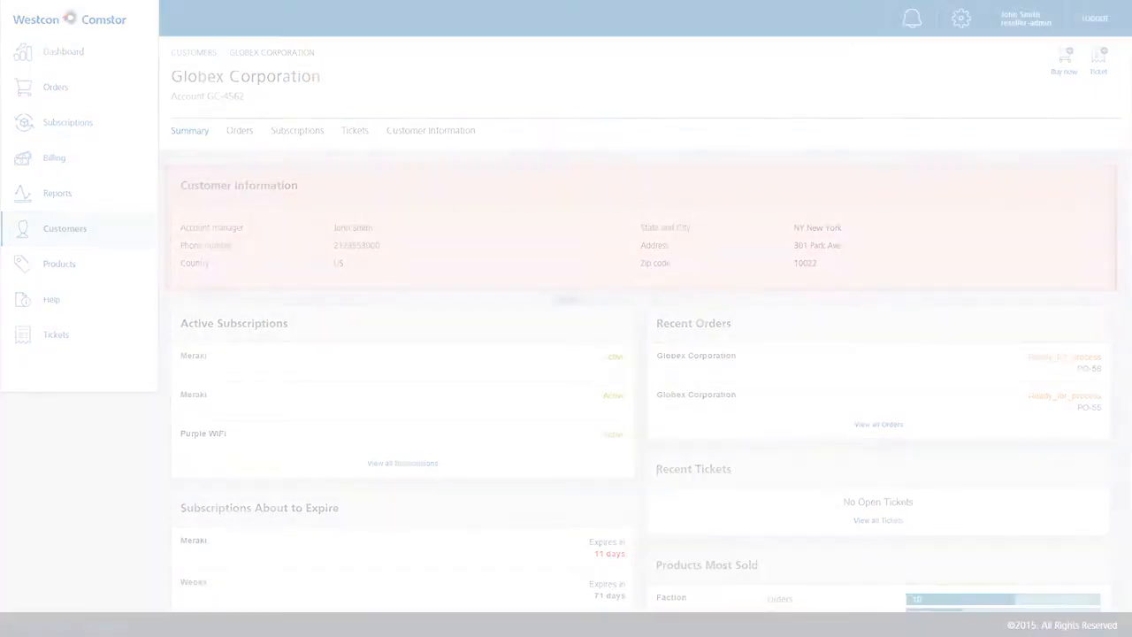
{"action": "left_click", "coordinate": [59, 264]}
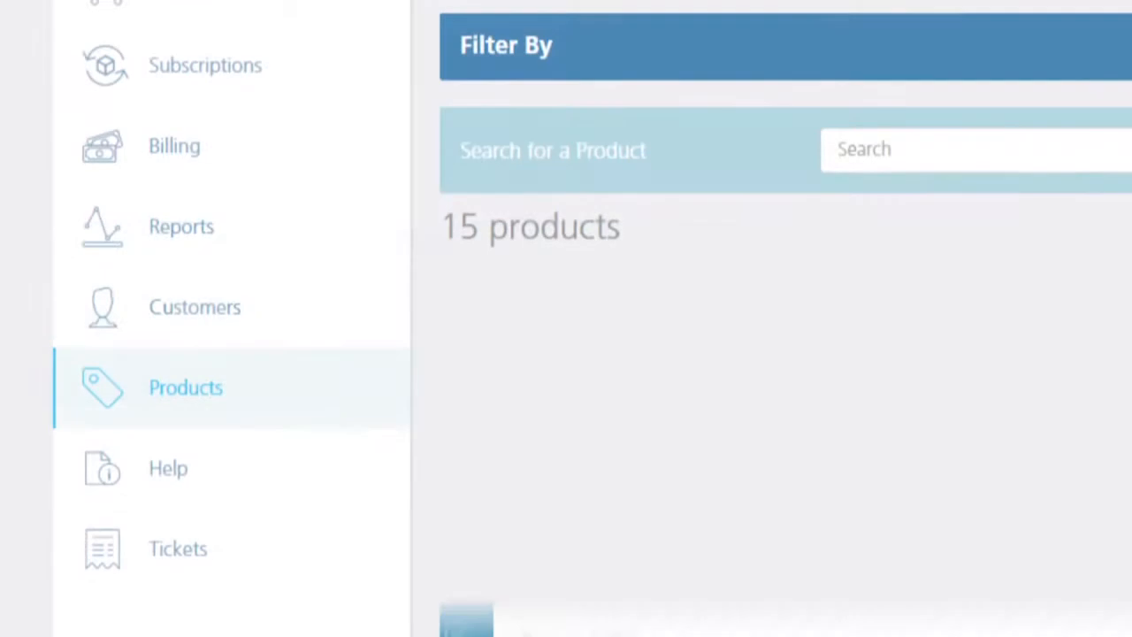